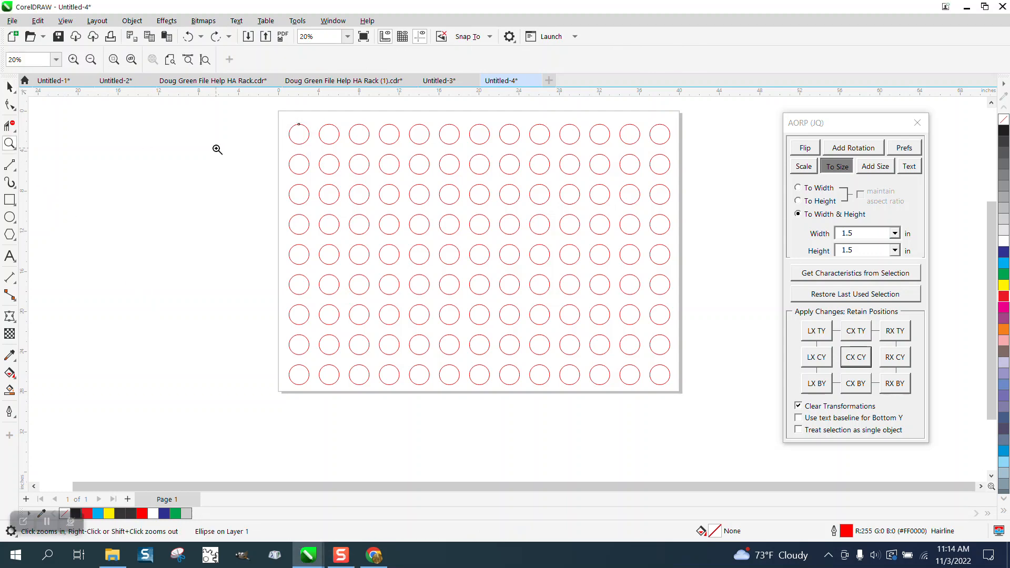
- Fit the page in view and select the top-left circle, which reads 2.0 by 2.0 inches
{"action": "left_click", "coordinate": [218, 149]}
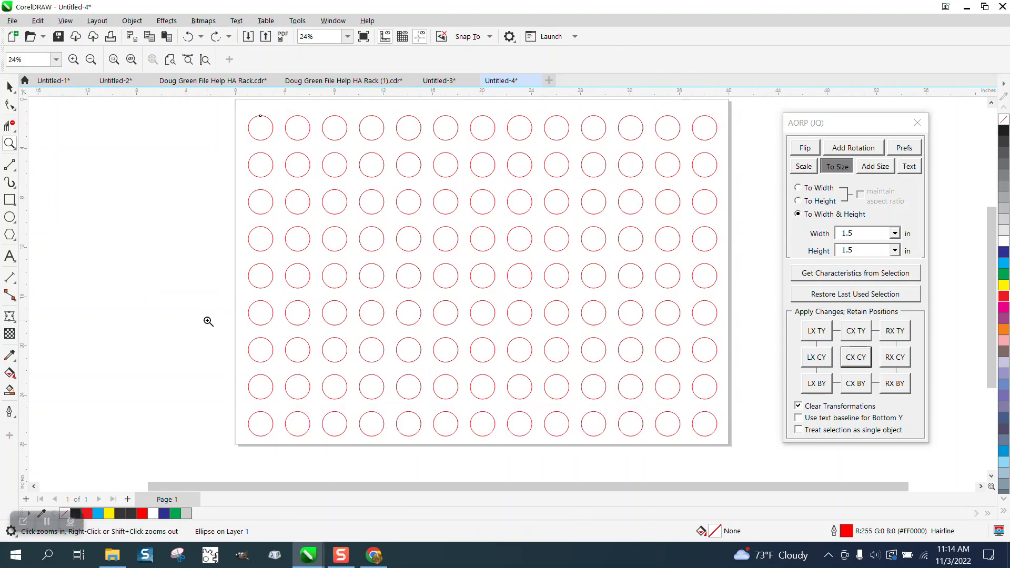
{"action": "left_click", "coordinate": [260, 127]}
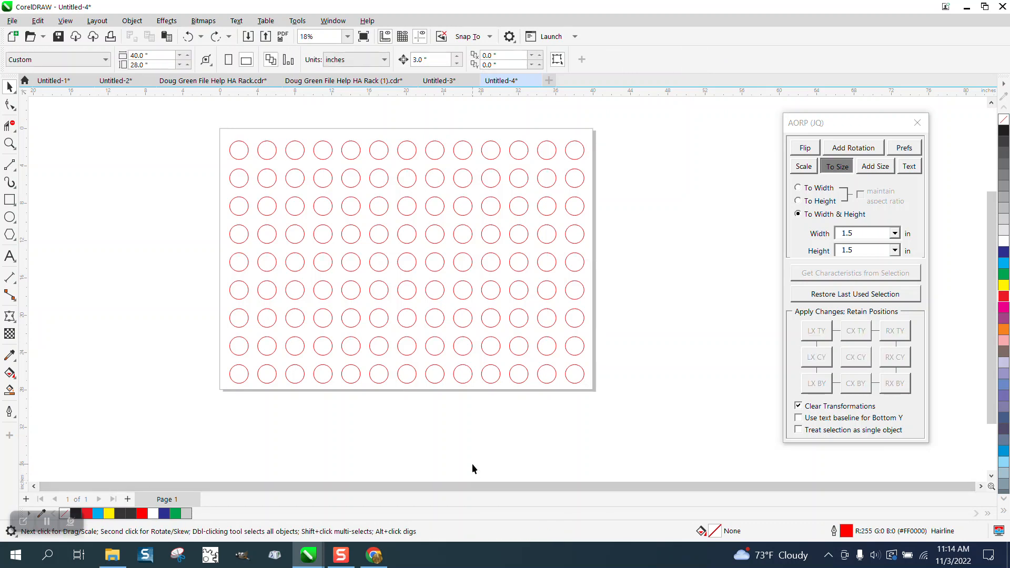
{"action": "mouse_move", "coordinate": [234, 153]}
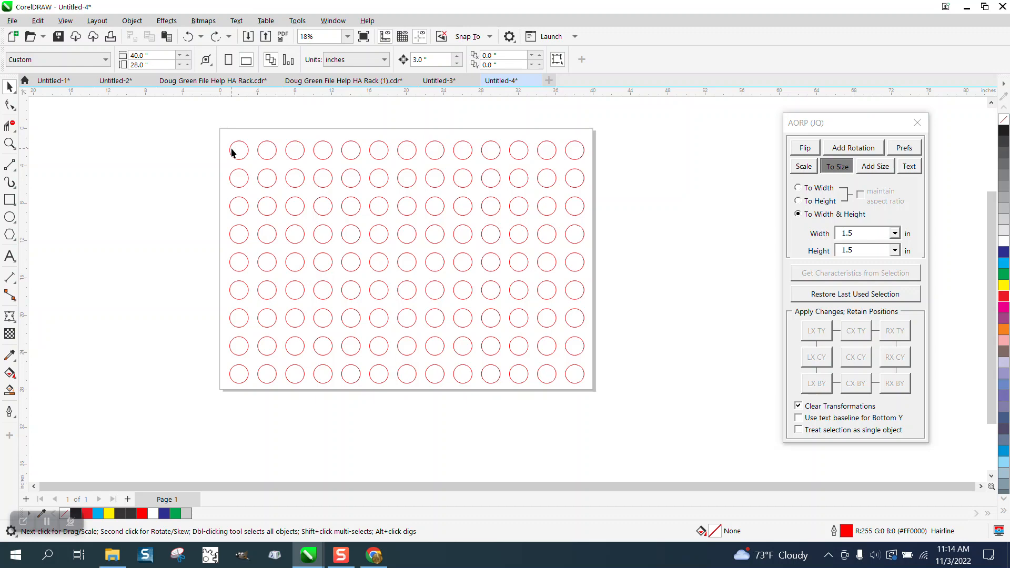
{"action": "left_click", "coordinate": [237, 151]}
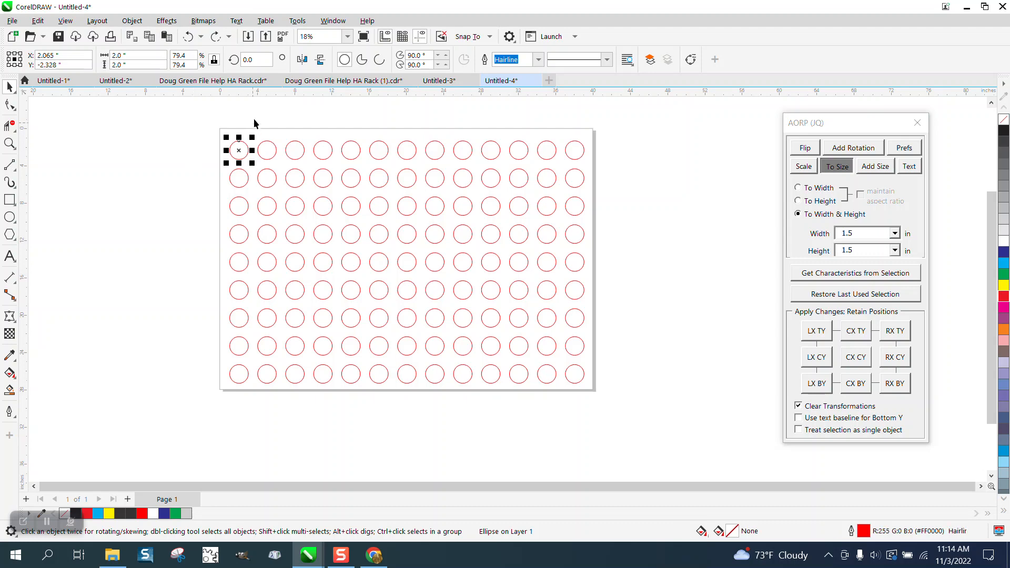
{"action": "mouse_move", "coordinate": [232, 139]}
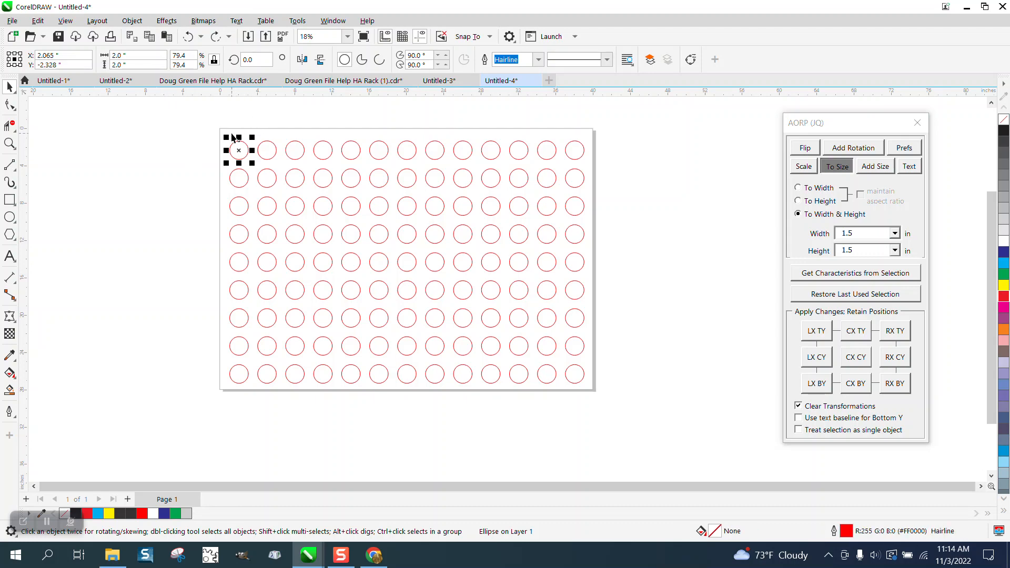
- Drag the AORP macro window closer to the drawing
{"action": "left_click_drag", "start_coordinate": [854, 122], "coordinate": [717, 125]}
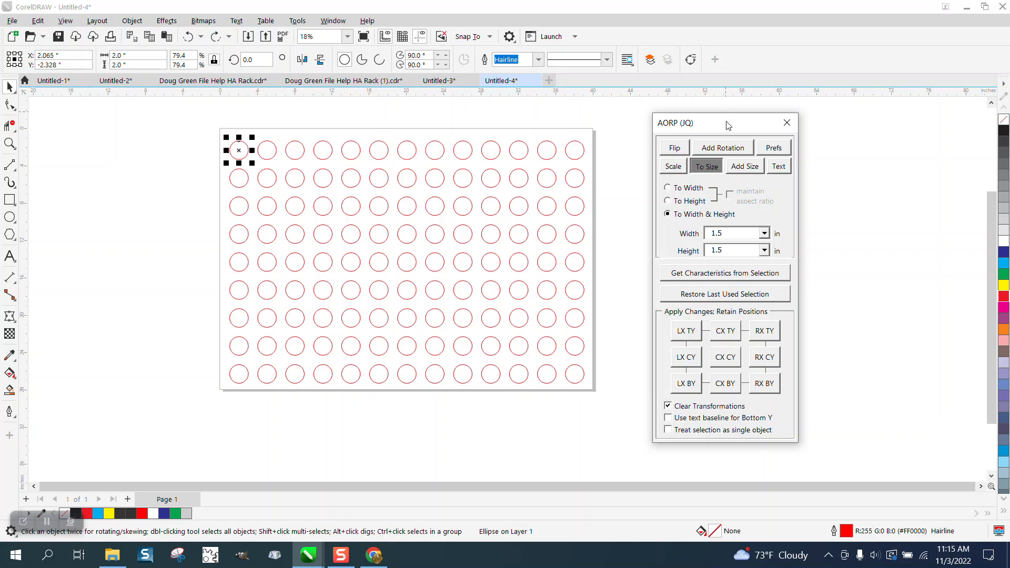
{"action": "left_click_drag", "start_coordinate": [726, 123], "coordinate": [822, 123]}
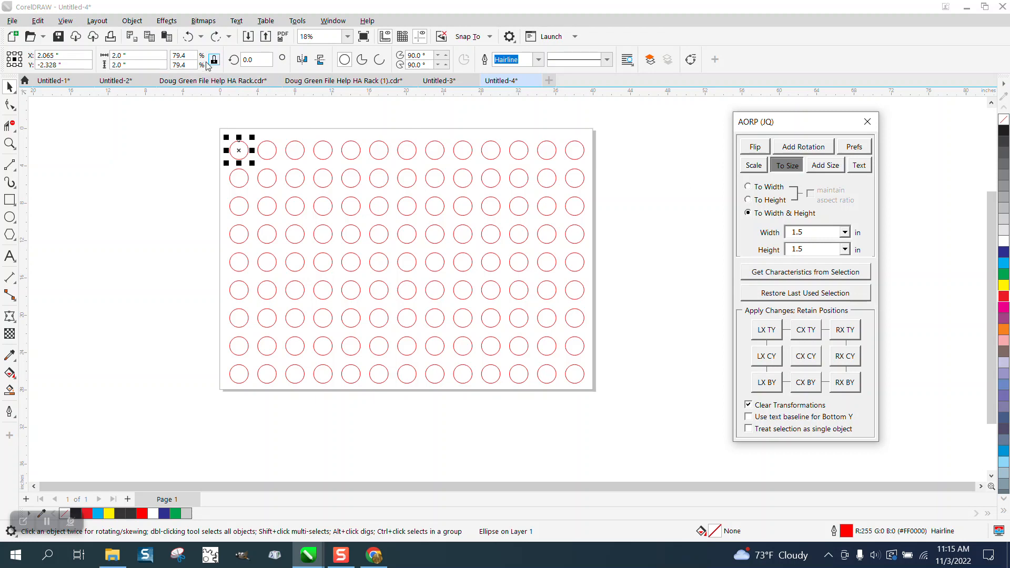
{"action": "left_click", "coordinate": [333, 21]}
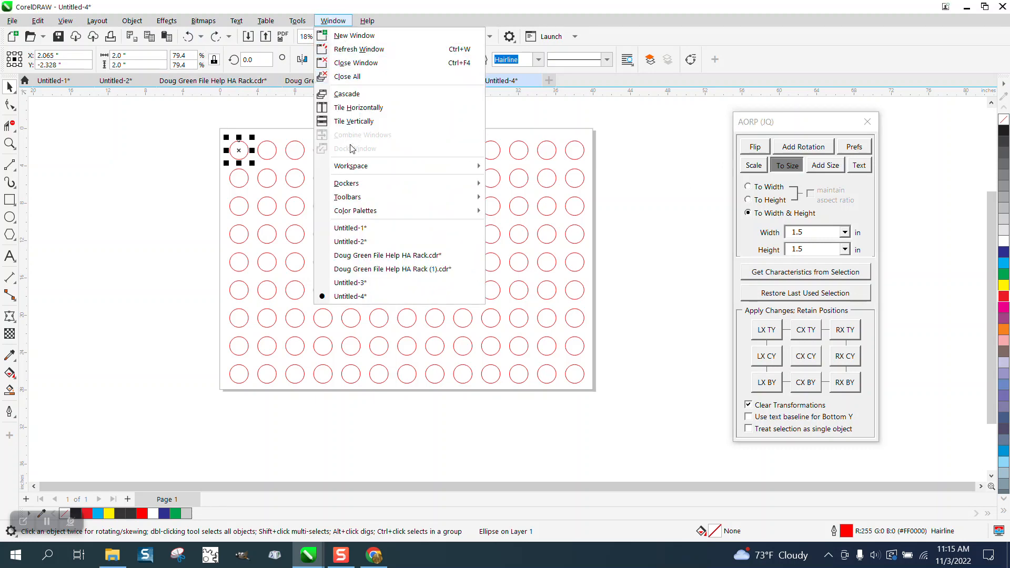
{"action": "mouse_move", "coordinate": [356, 63]}
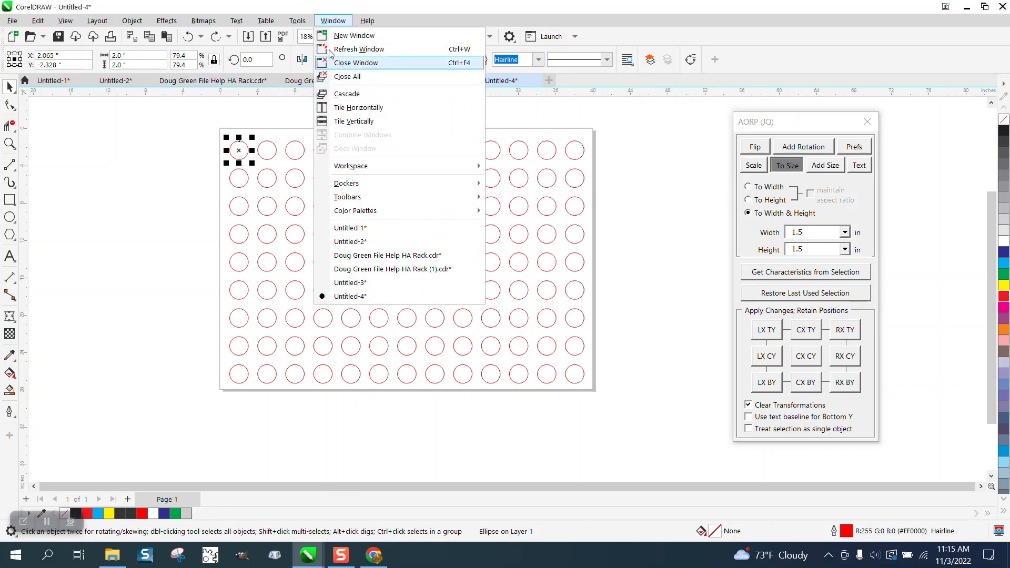
{"action": "left_click", "coordinate": [296, 21]}
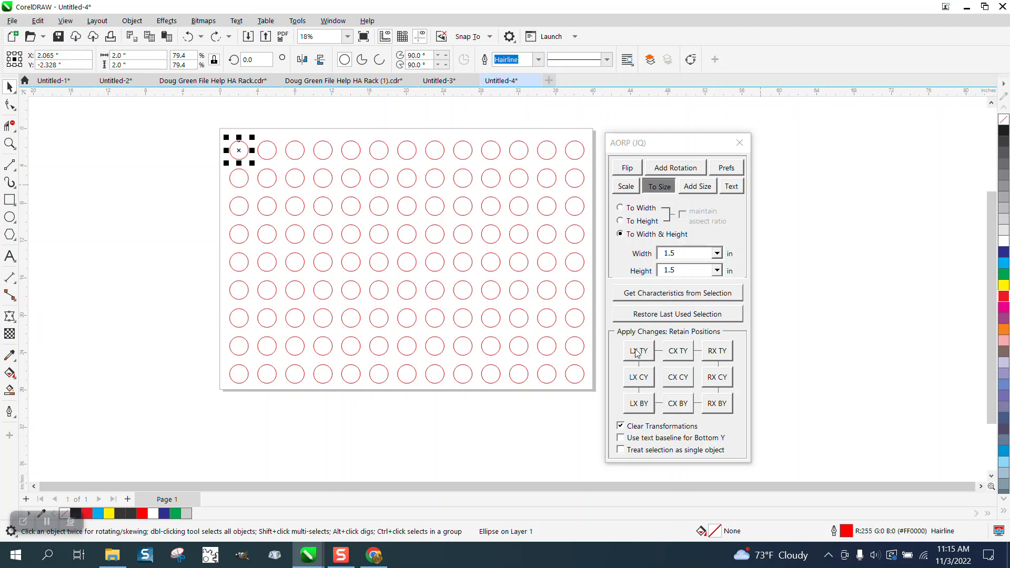
{"action": "mouse_move", "coordinate": [250, 150]}
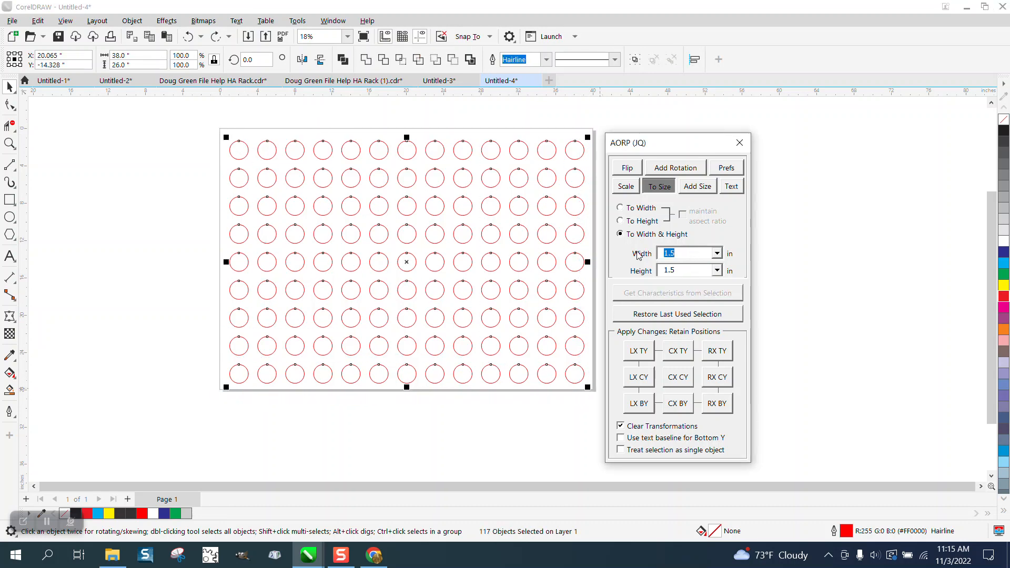
- Set the AORP target size to 2.5 by 2.5 inches and resize all circles about their centres (CX CY)
{"action": "type", "text": "1.75"}
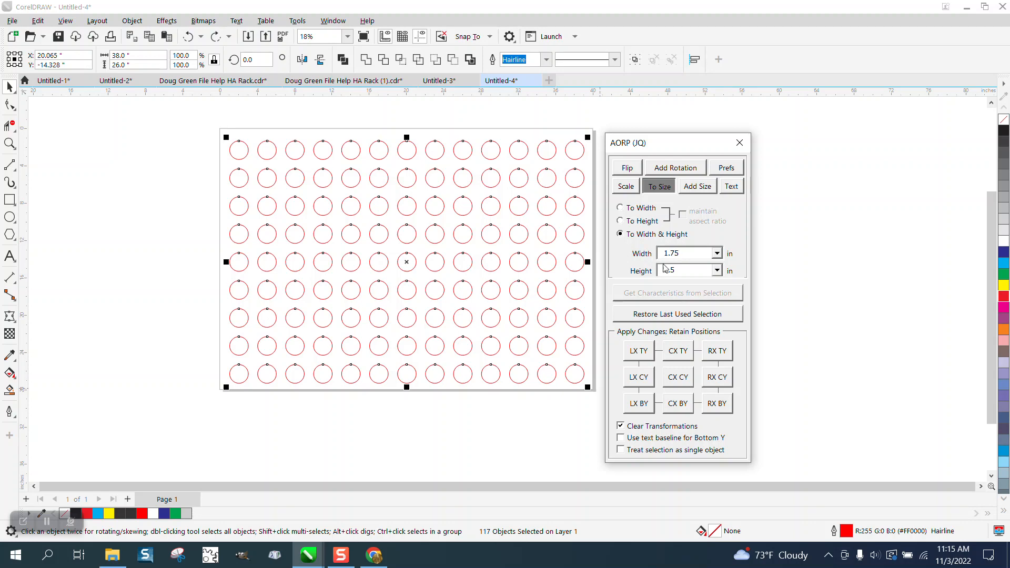
{"action": "type", "text": "2"}
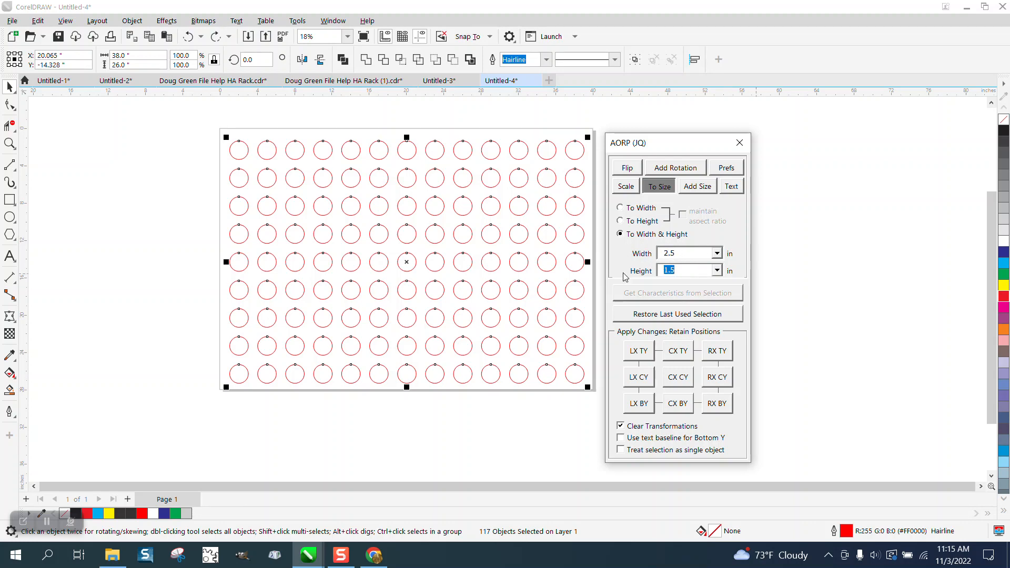
{"action": "type", "text": "2.5"}
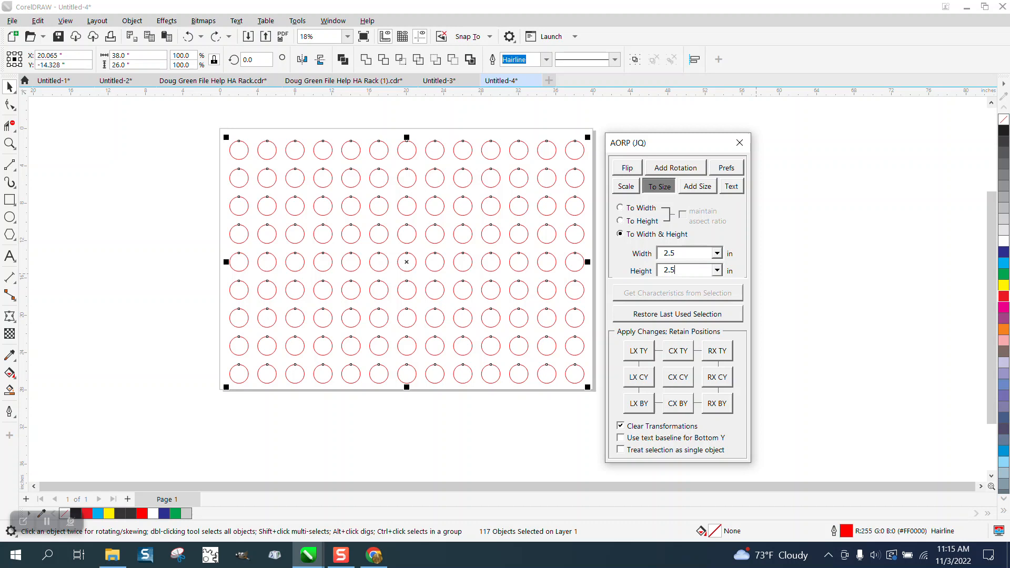
{"action": "left_click", "coordinate": [678, 377]}
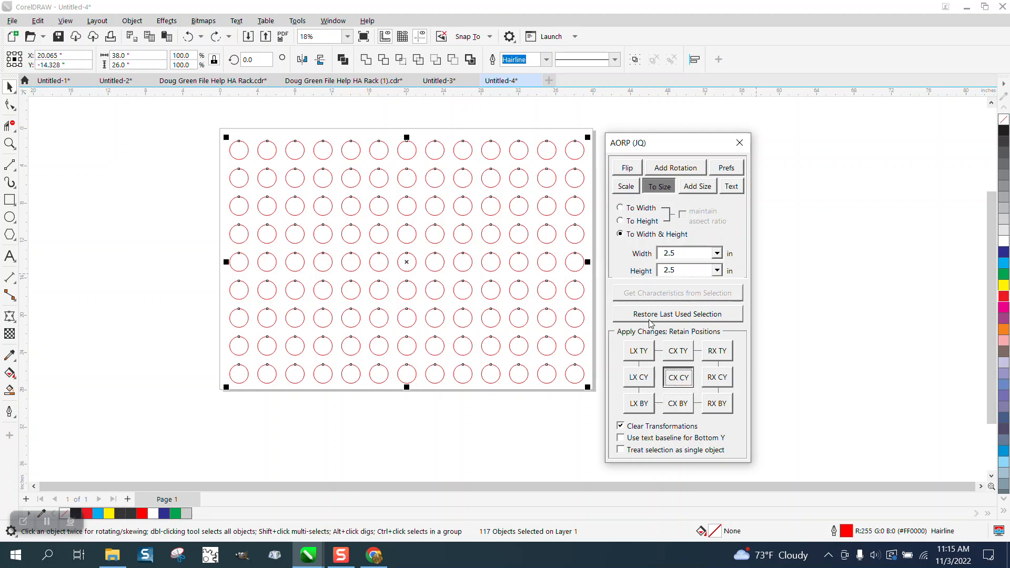
{"action": "mouse_move", "coordinate": [557, 277]}
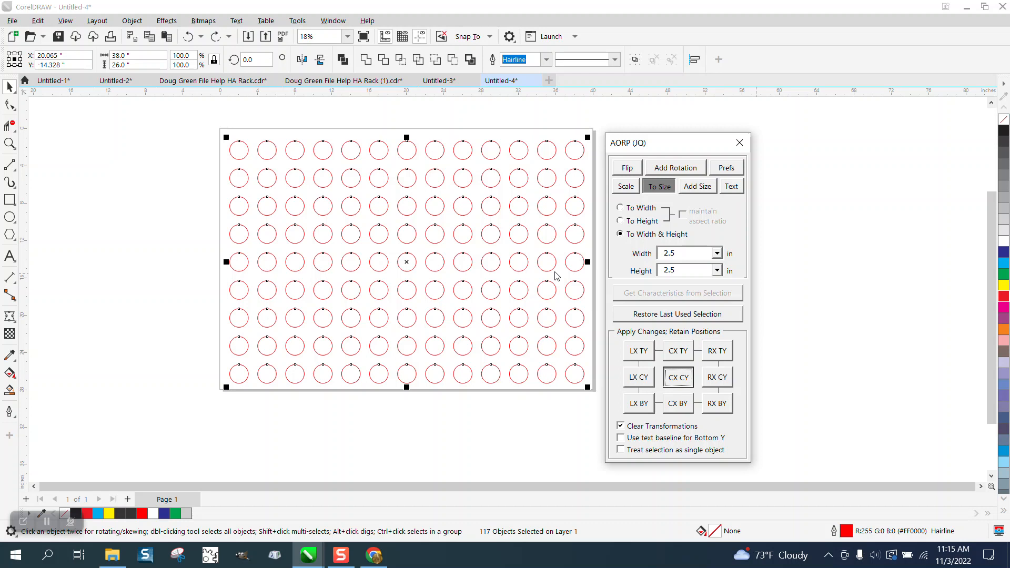
{"action": "mouse_move", "coordinate": [476, 294]}
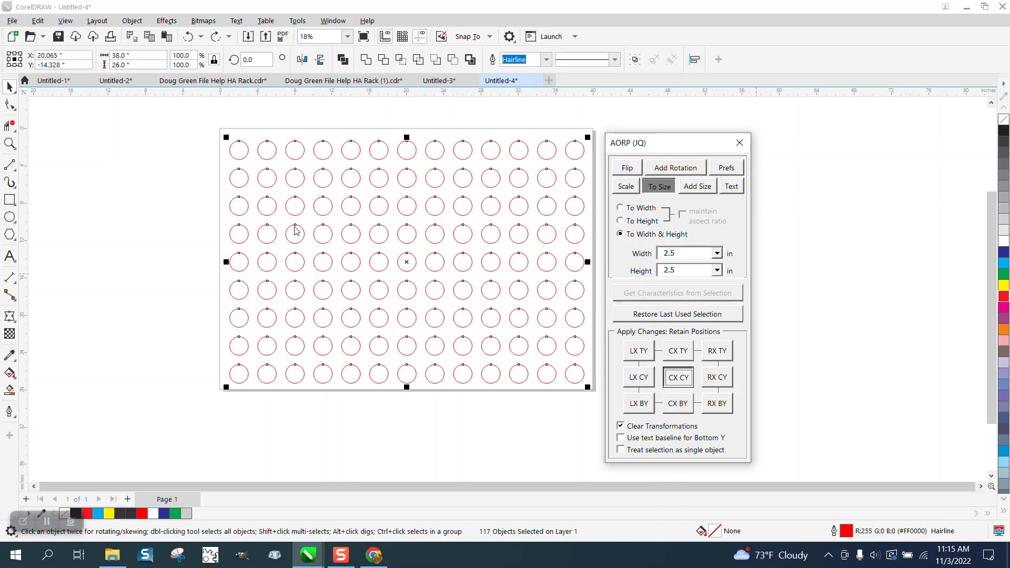
{"action": "mouse_move", "coordinate": [174, 237]}
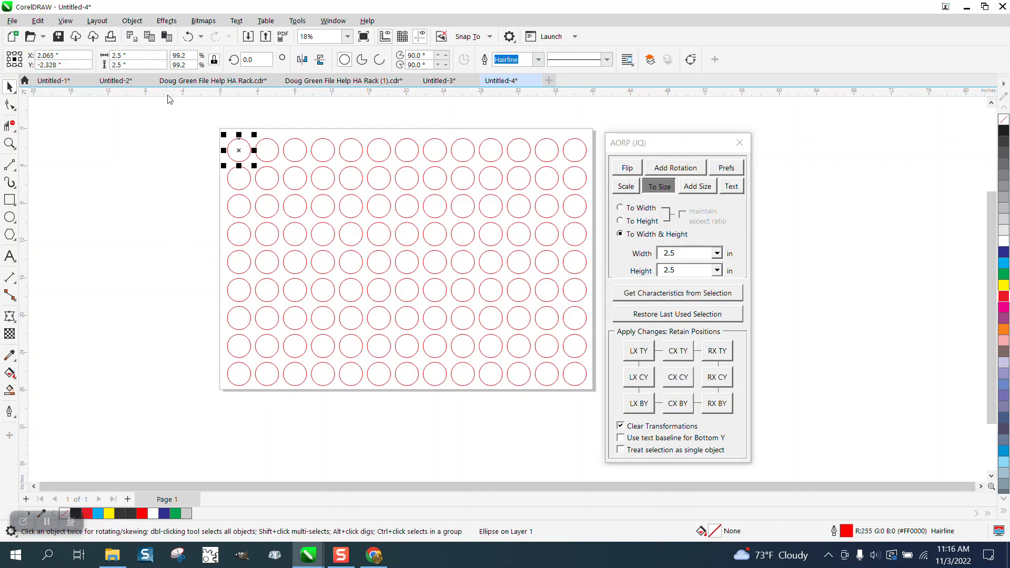
{"action": "mouse_move", "coordinate": [443, 277]}
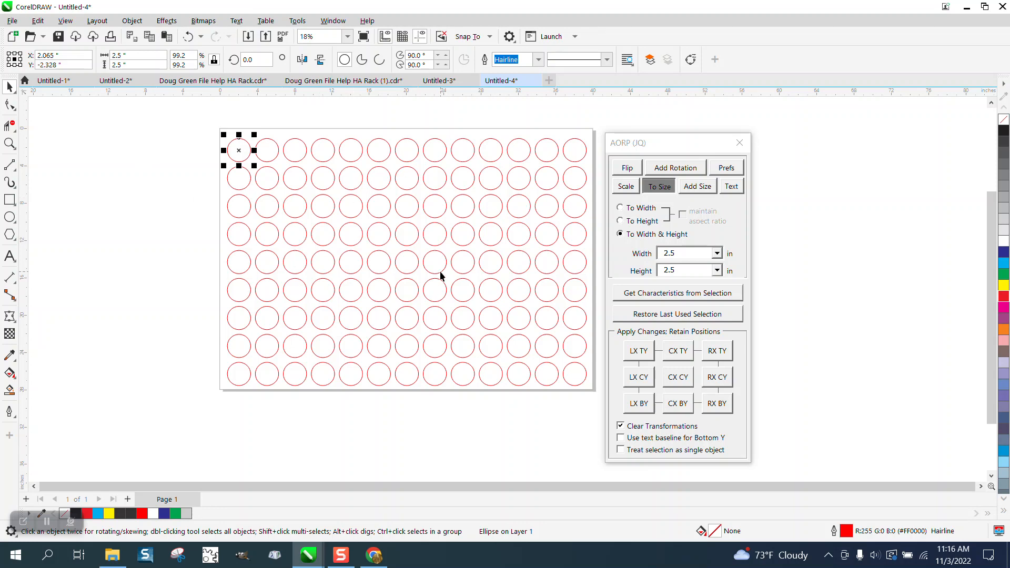
{"action": "mouse_move", "coordinate": [376, 235]}
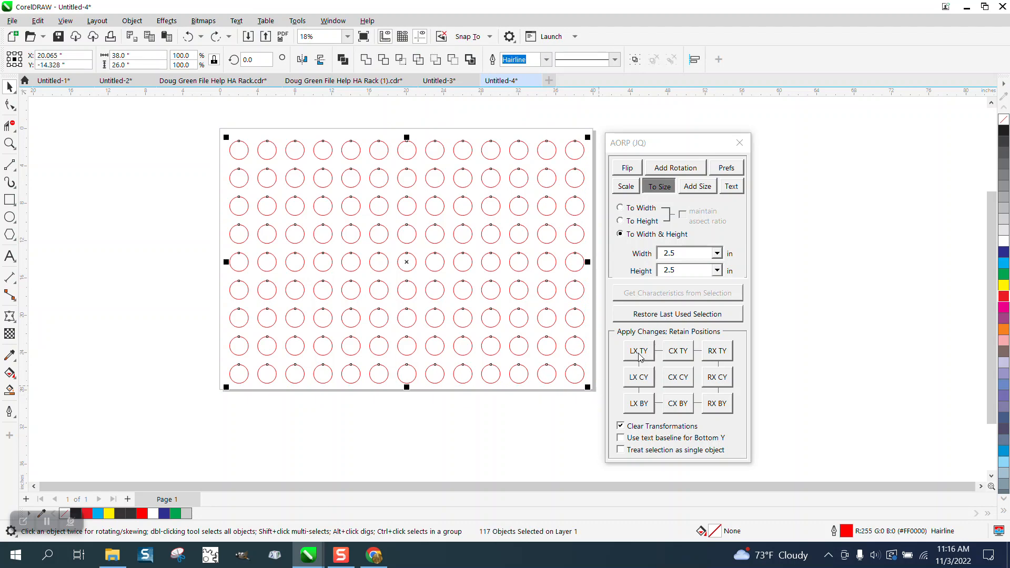
- Resize the circles from their top-left corners (LX TY), then undo back to 2.0-inch circles
{"action": "left_click", "coordinate": [639, 352]}
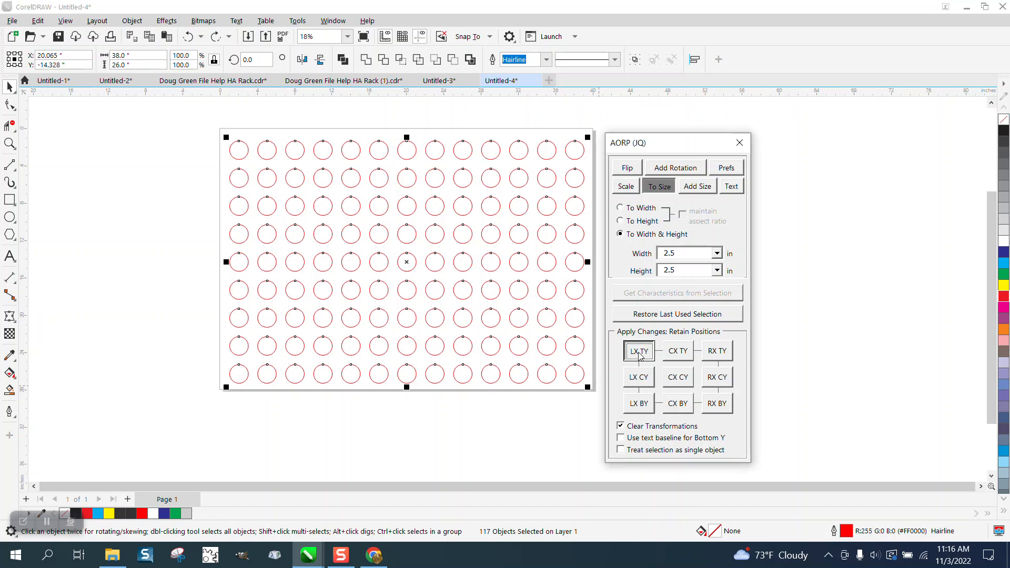
{"action": "mouse_move", "coordinate": [641, 357]}
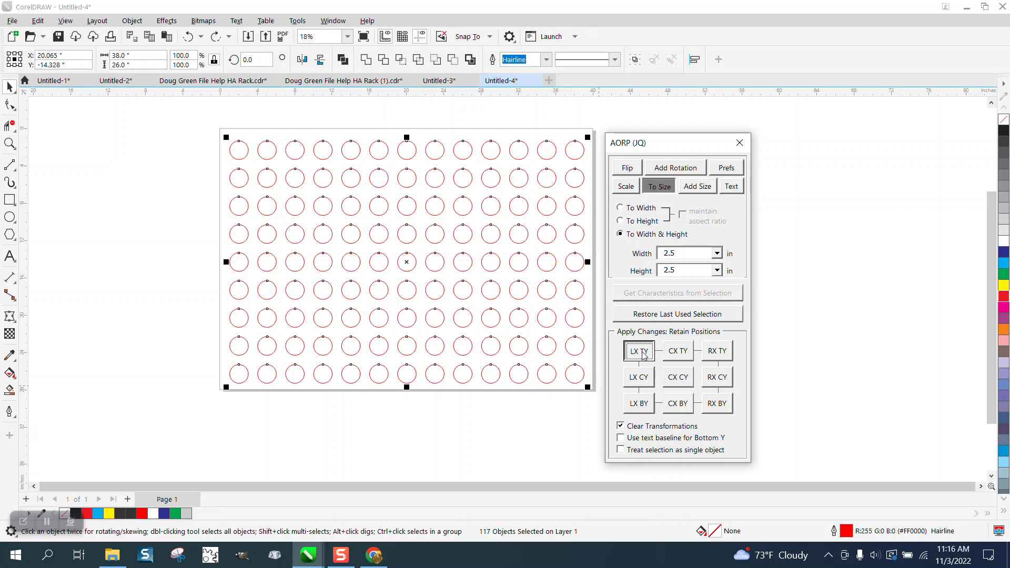
{"action": "left_click", "coordinate": [639, 351]}
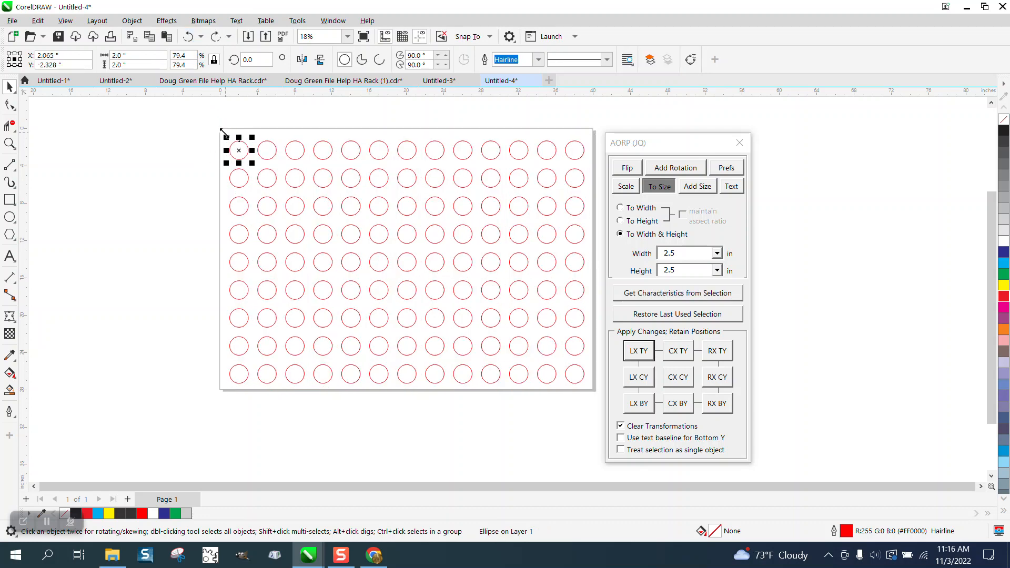
{"action": "mouse_move", "coordinate": [739, 142]}
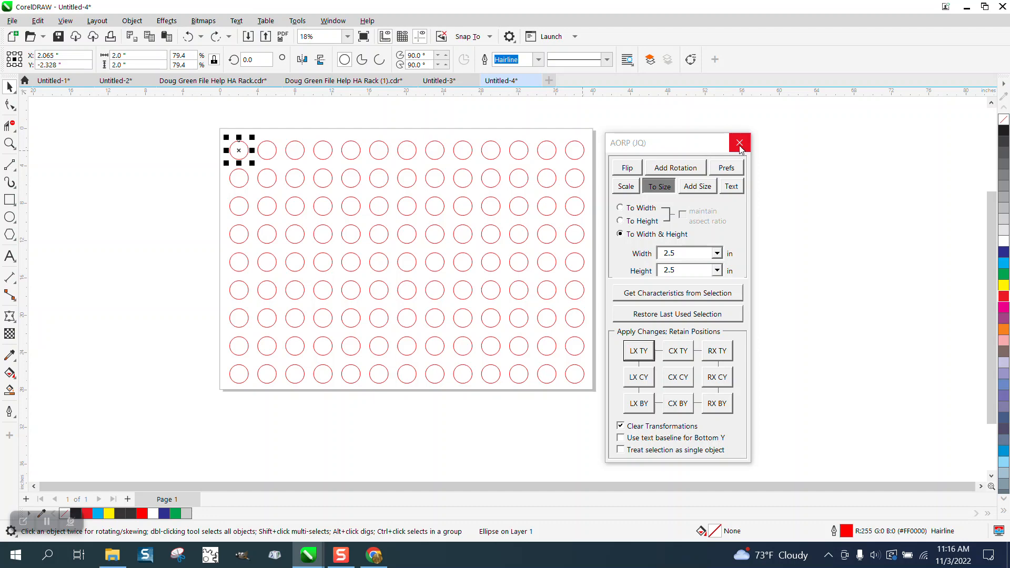
- Close the AORP resizing macro window
{"action": "left_click", "coordinate": [738, 142]}
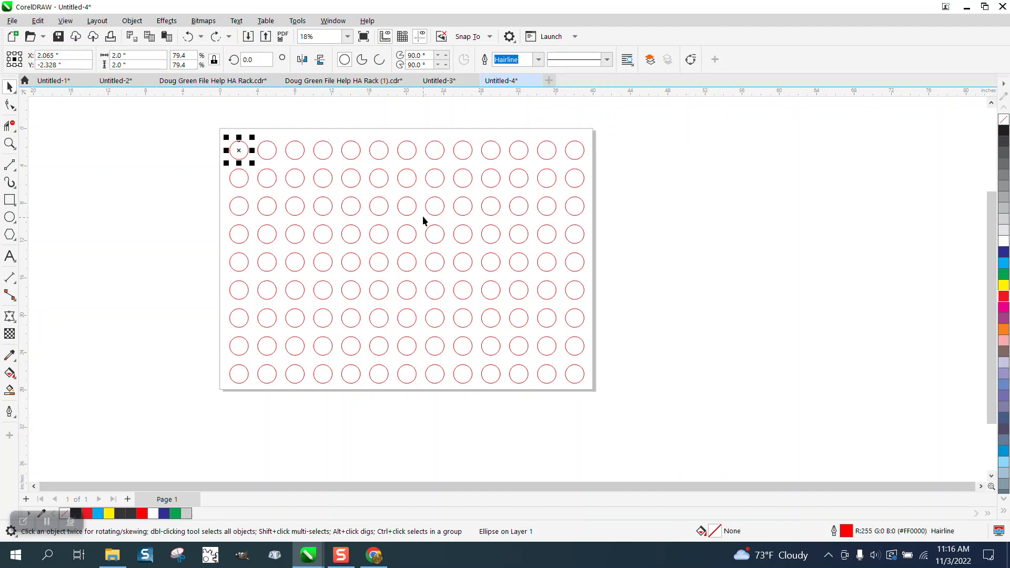